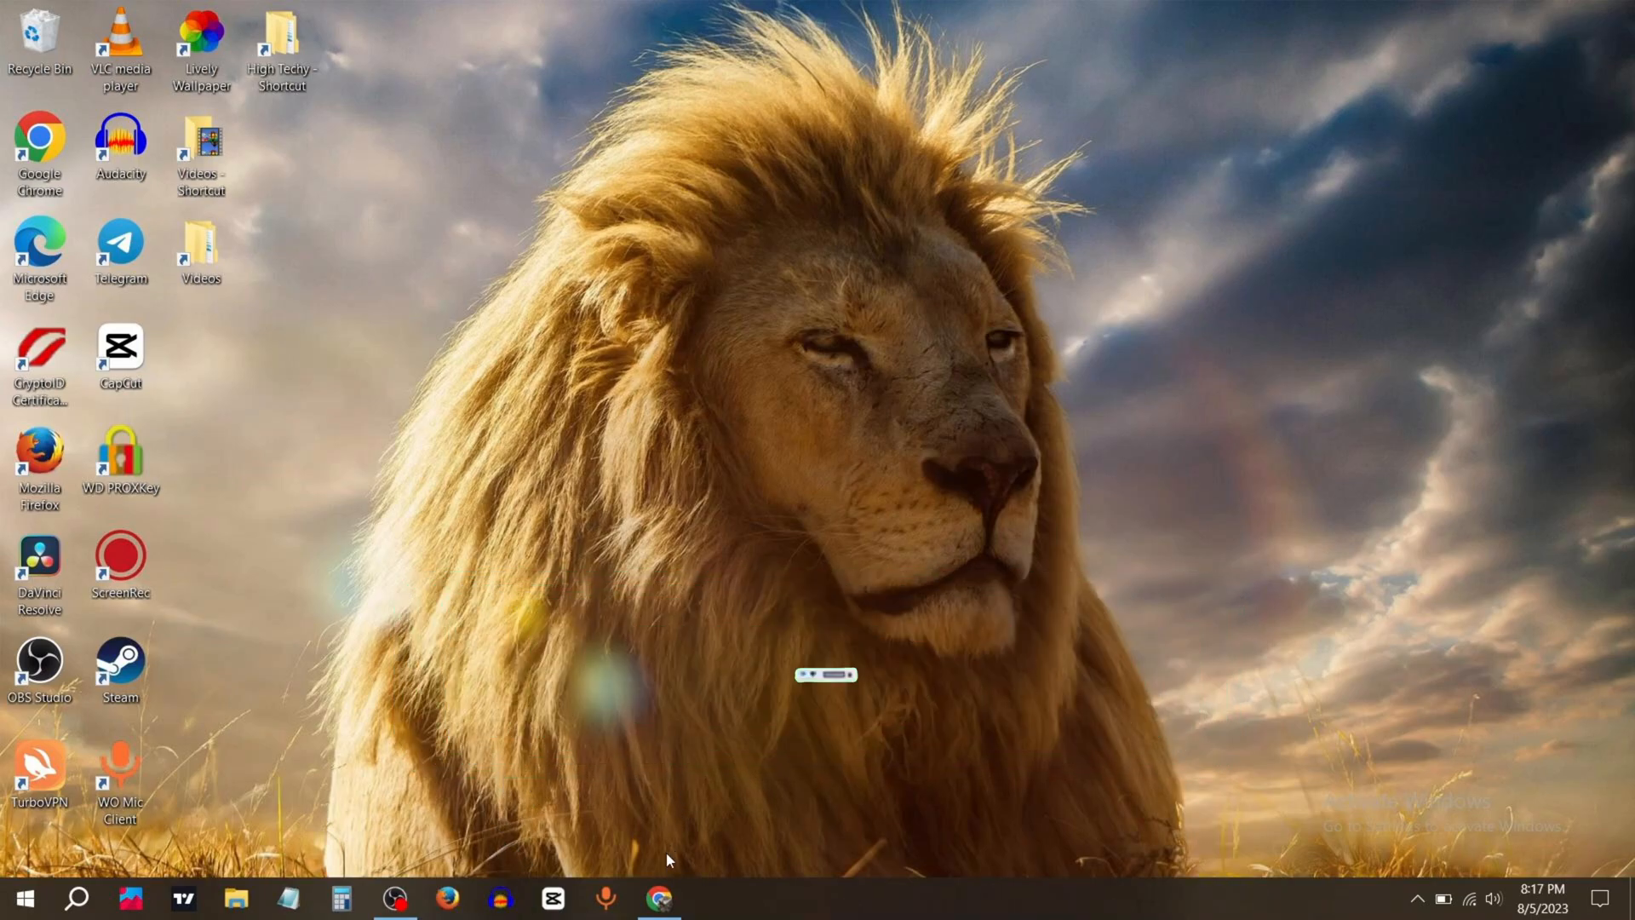
Search Google for 'pale moon browser' in Chrome and open The Pale Moon Project homepage.
click(657, 898)
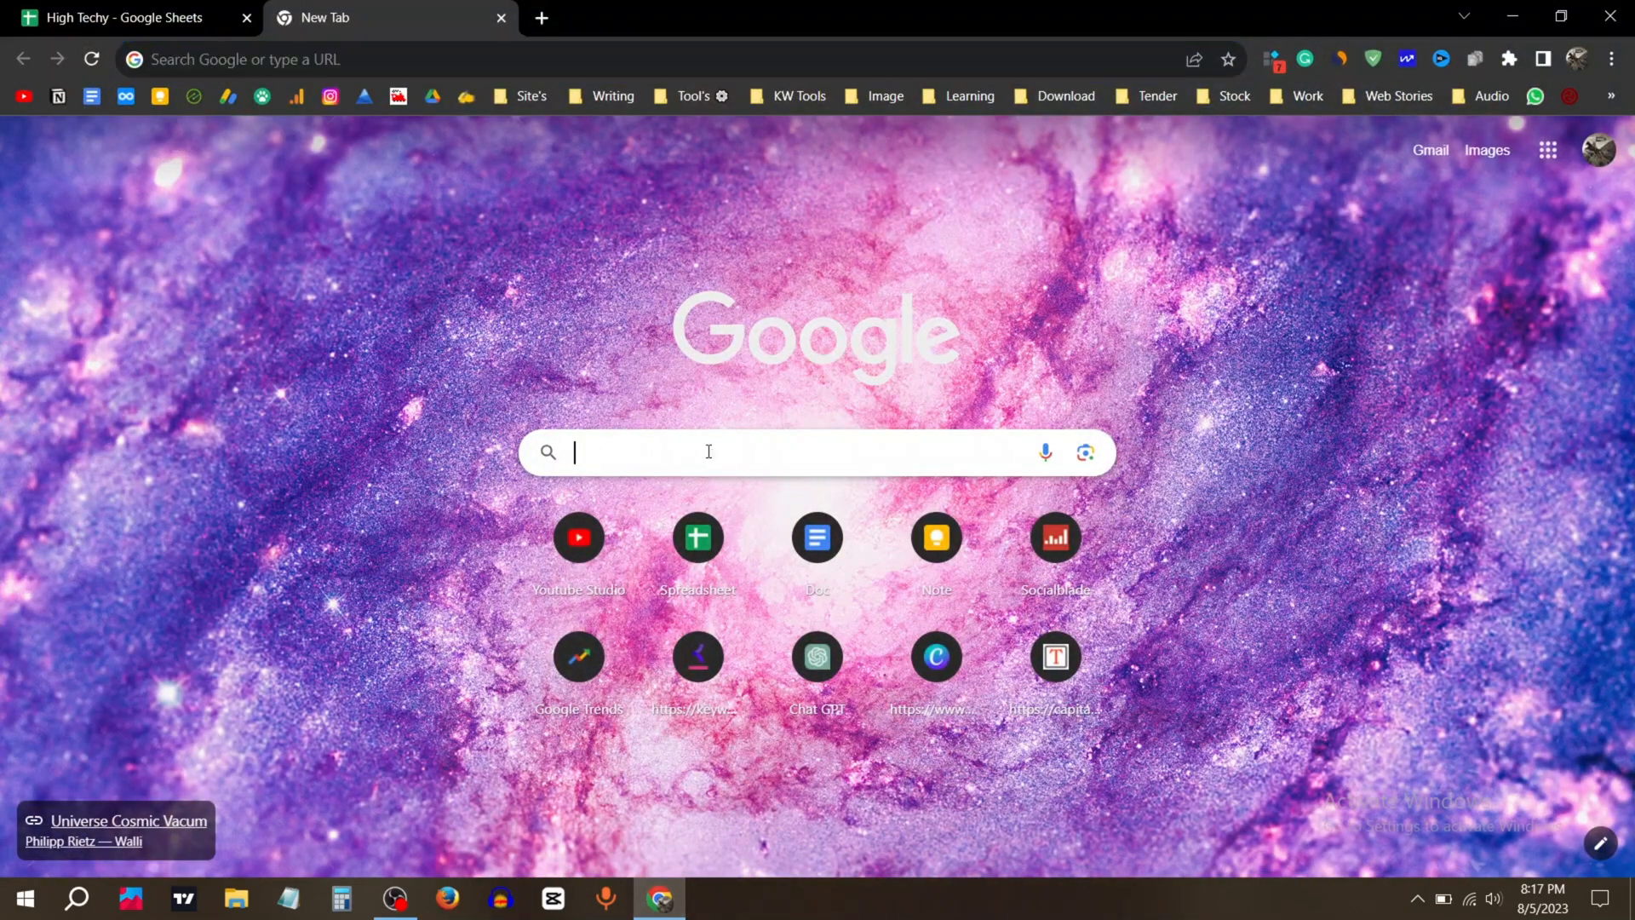
text(pale moon b)
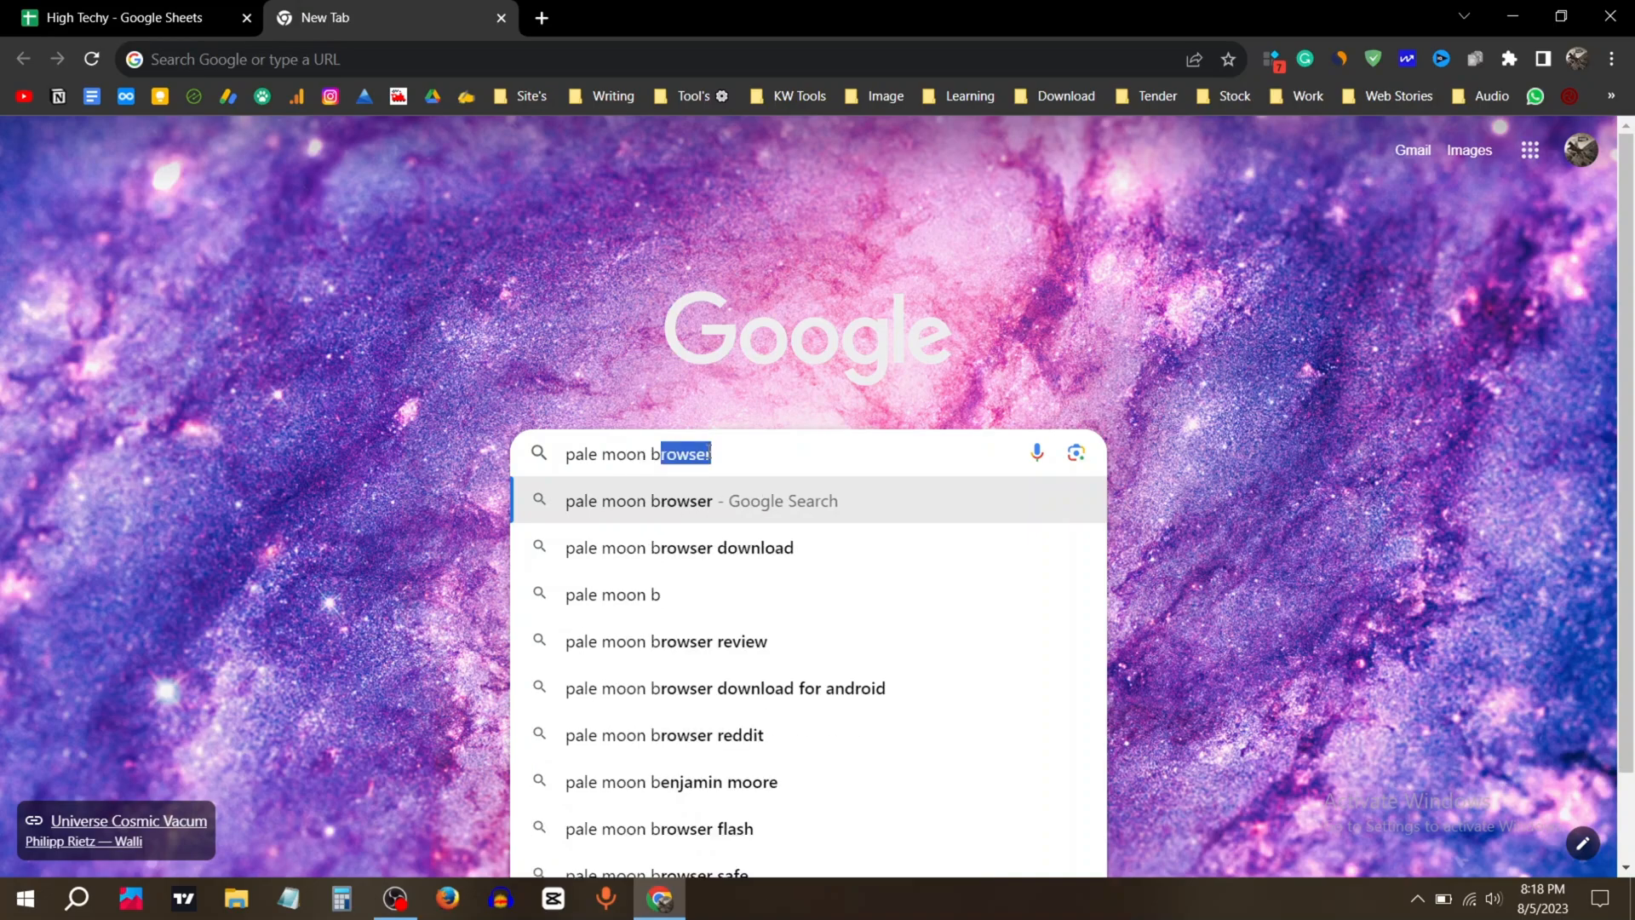
click(639, 500)
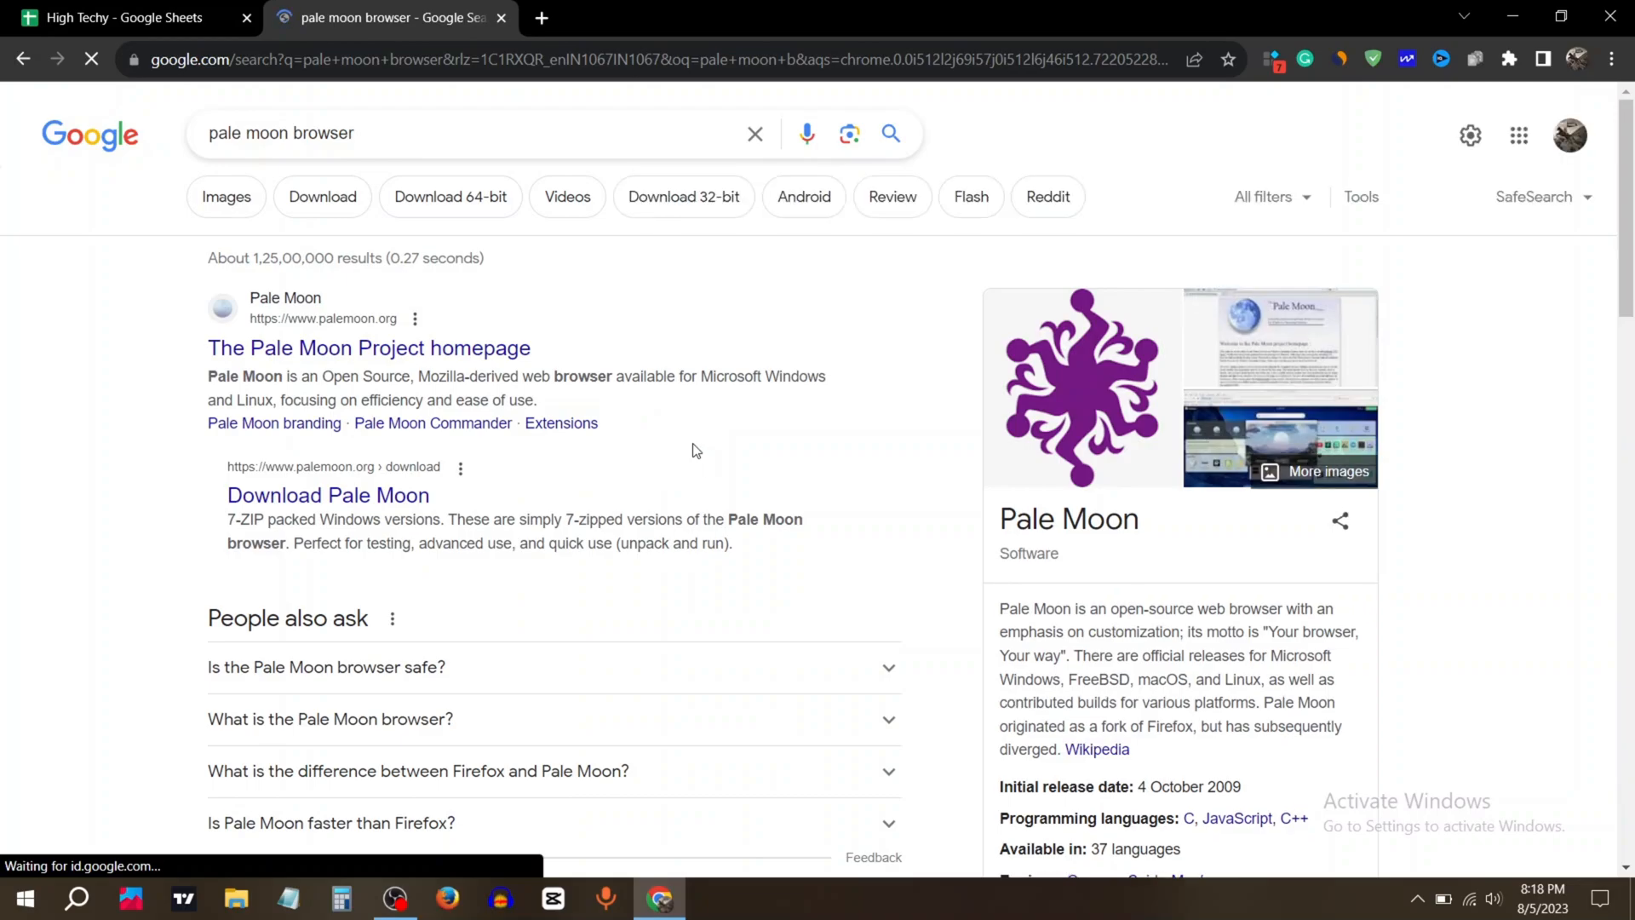
click(368, 348)
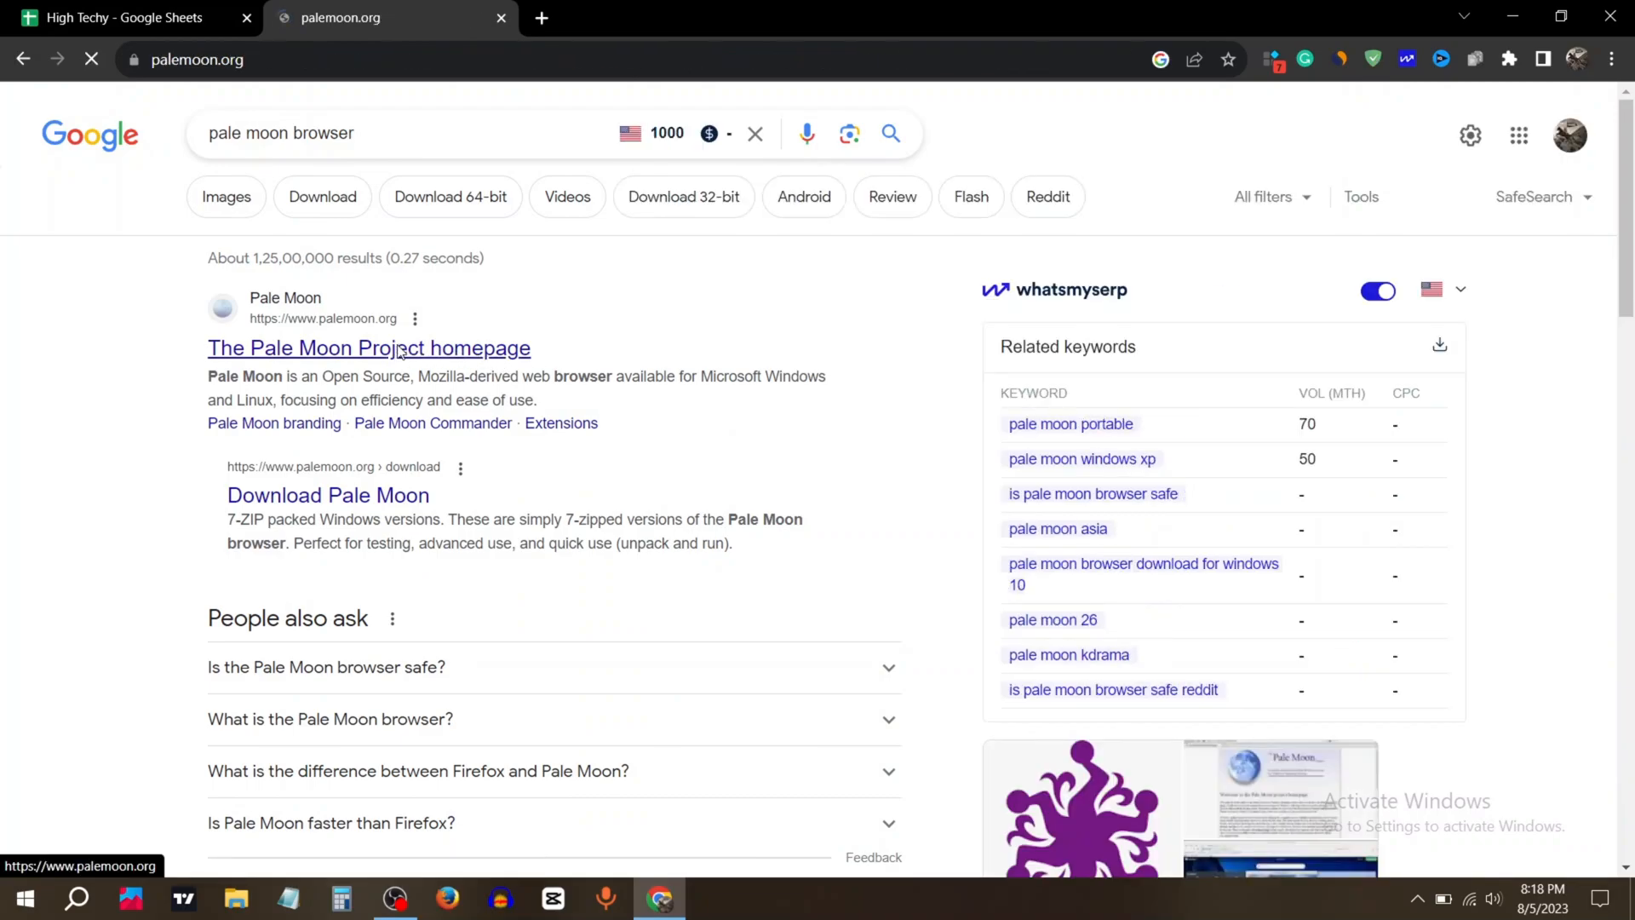
click(368, 347)
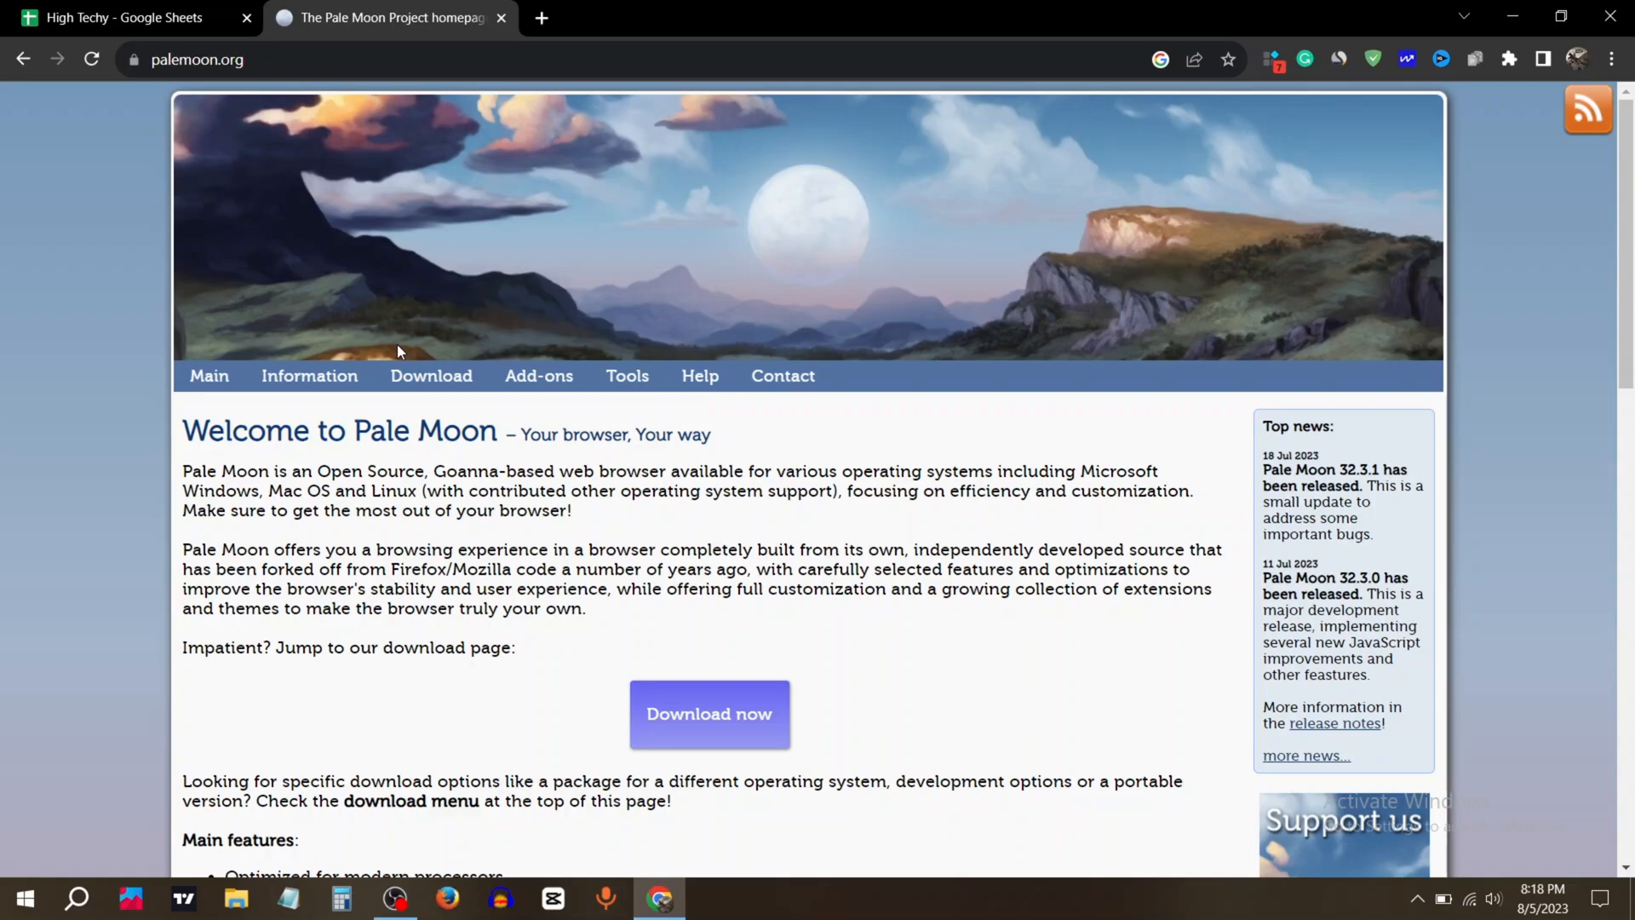
mouse_move(709, 714)
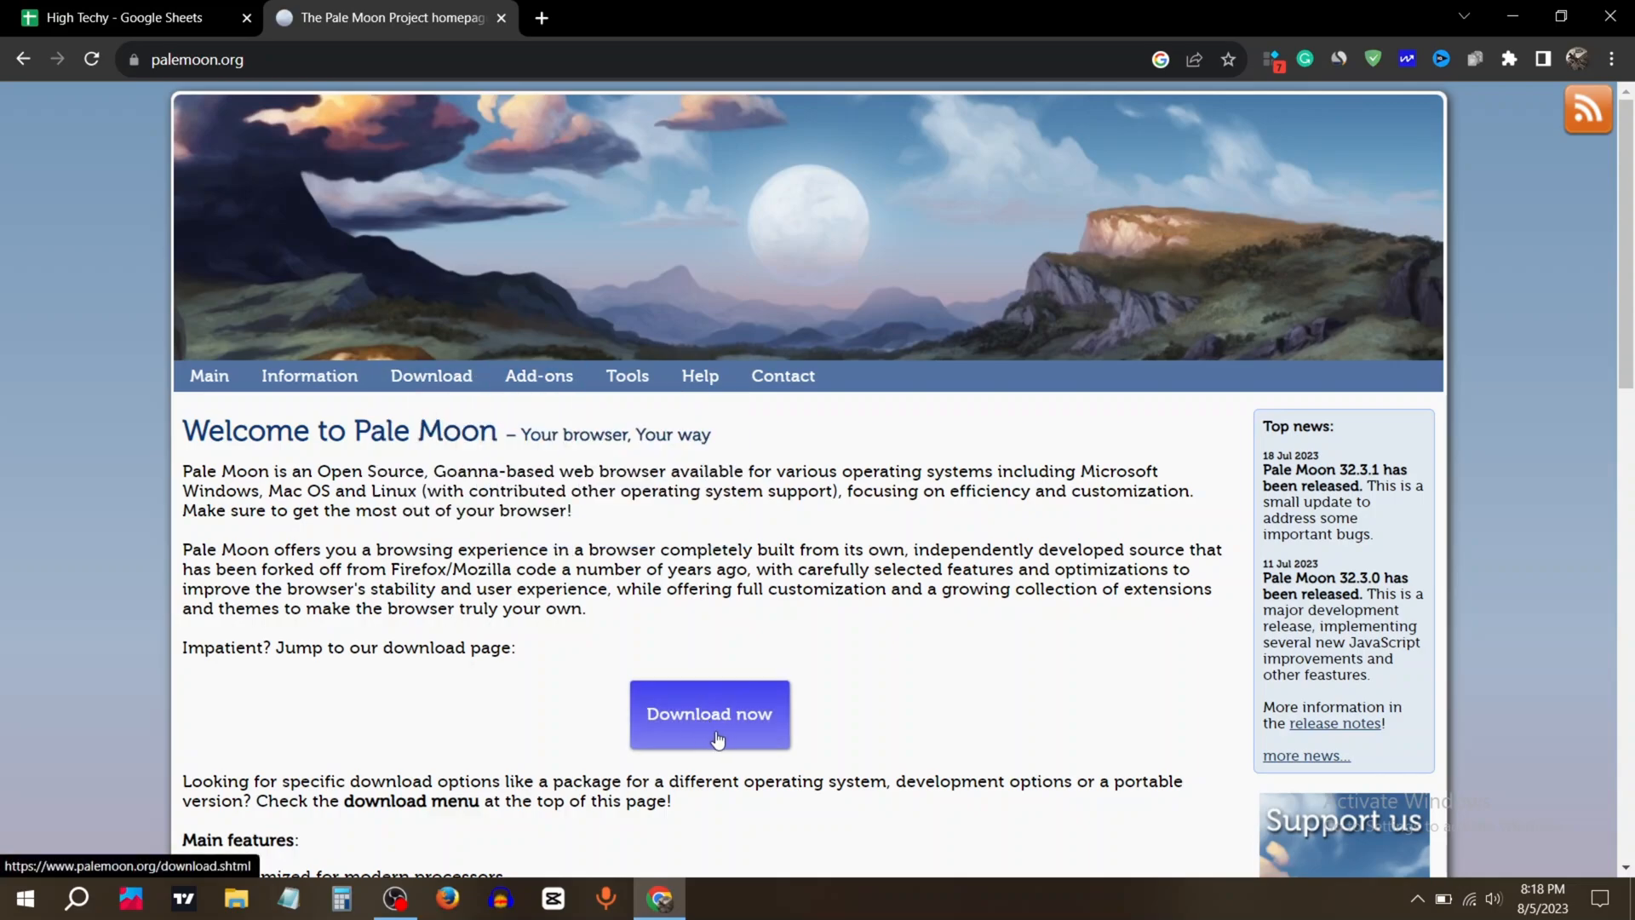
Go to Download now and fetch the Windows 64-bit installer from the Americas section.
click(708, 713)
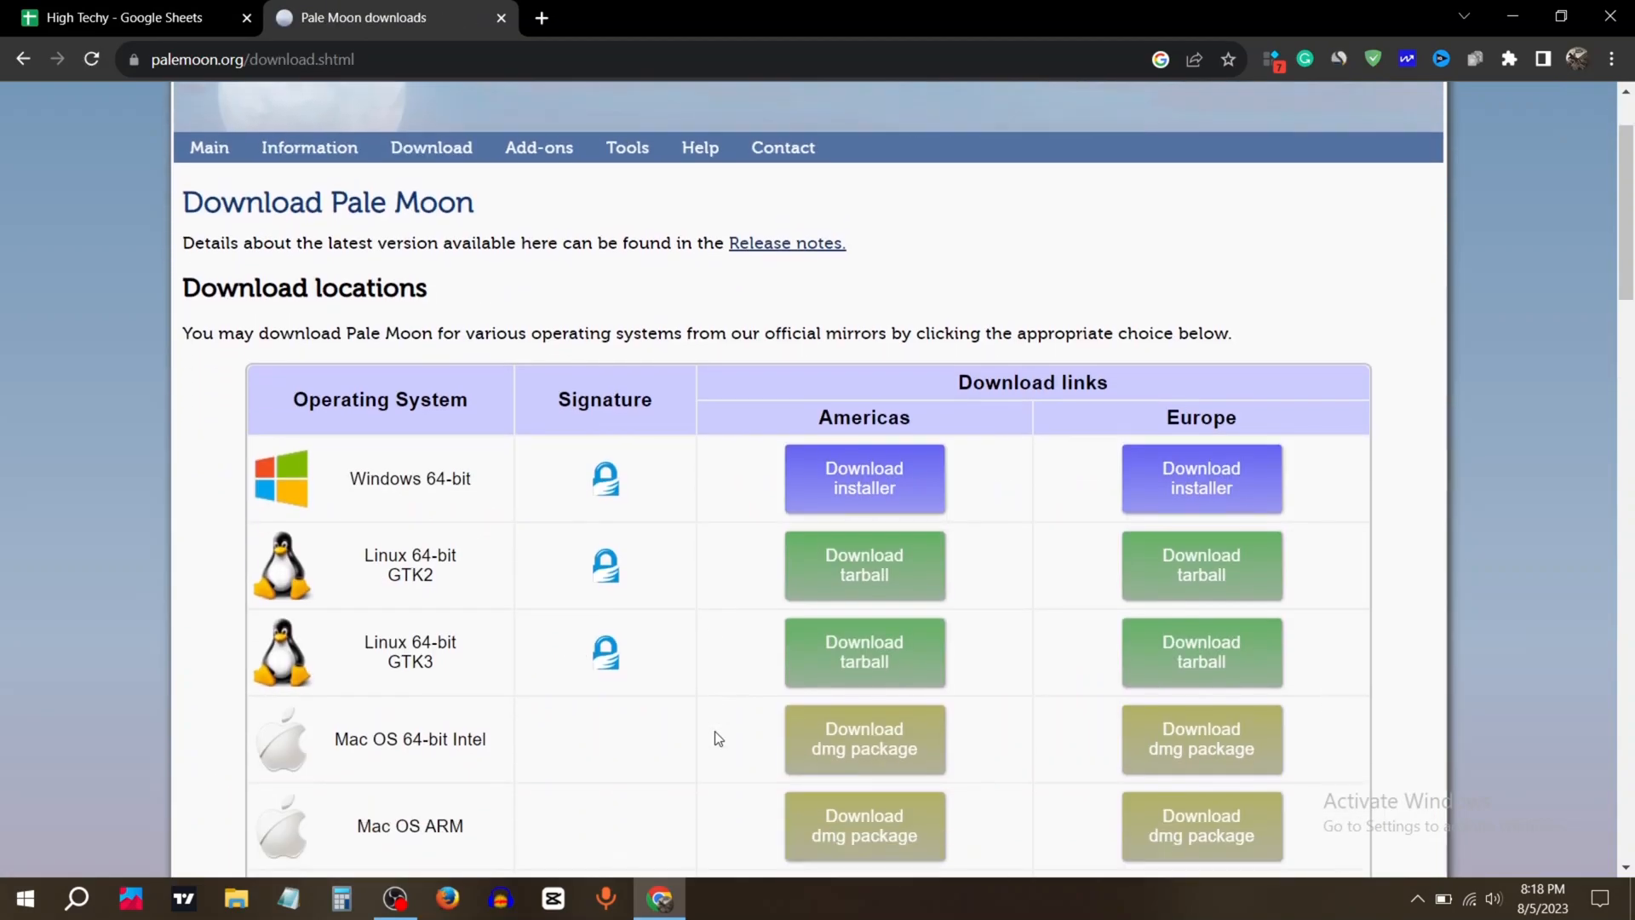
scroll(down, 3)
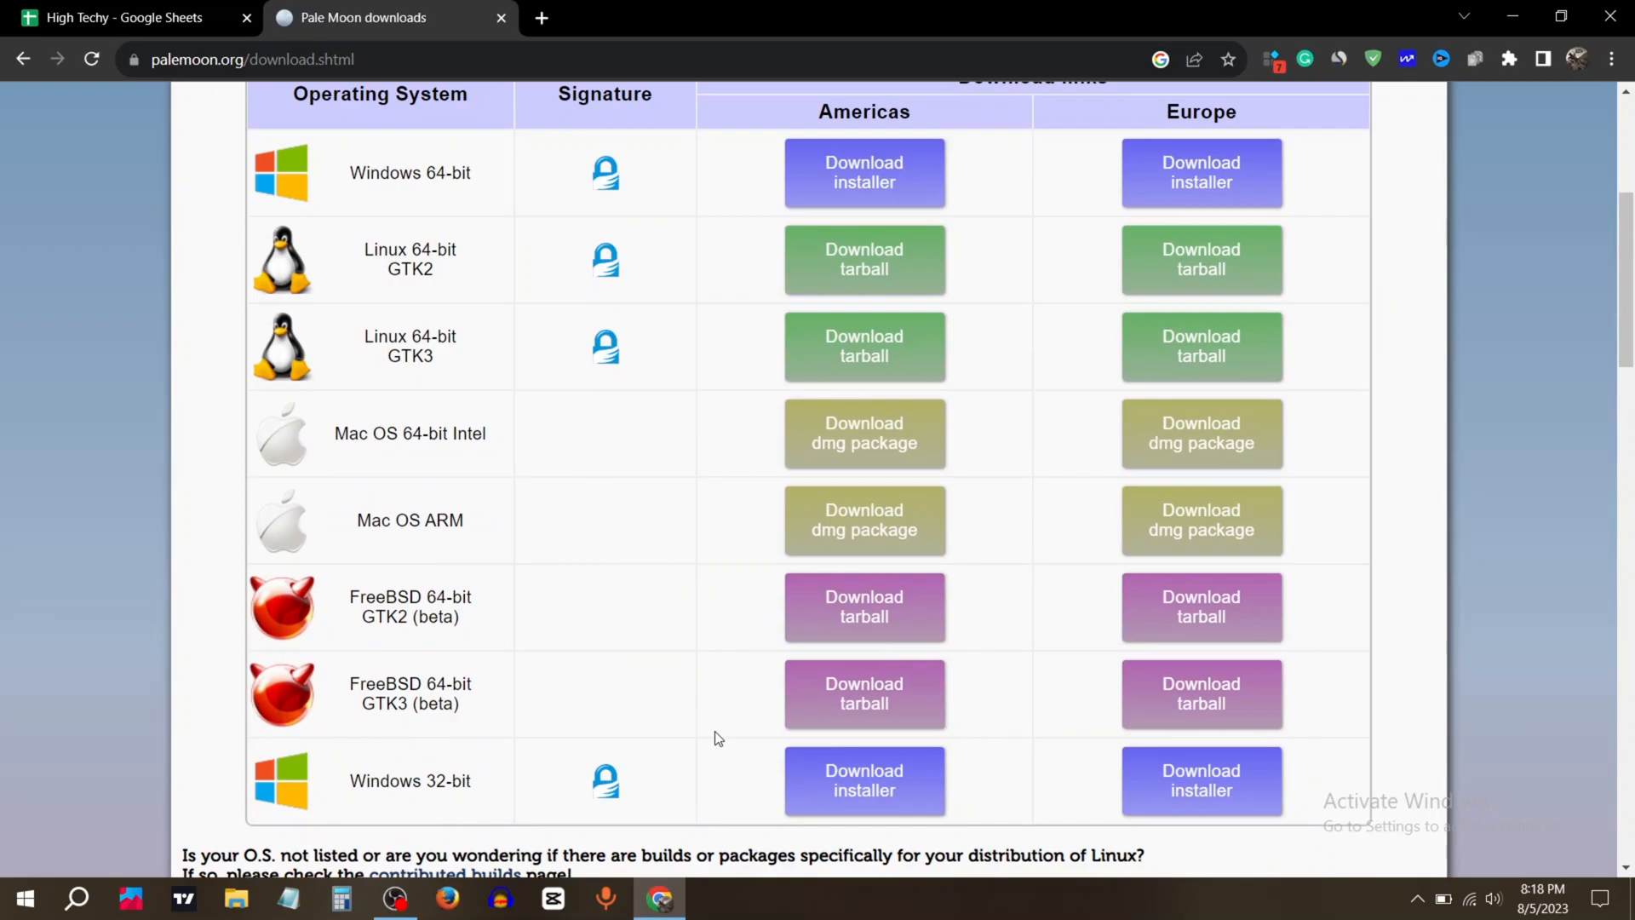
mouse_move(864, 172)
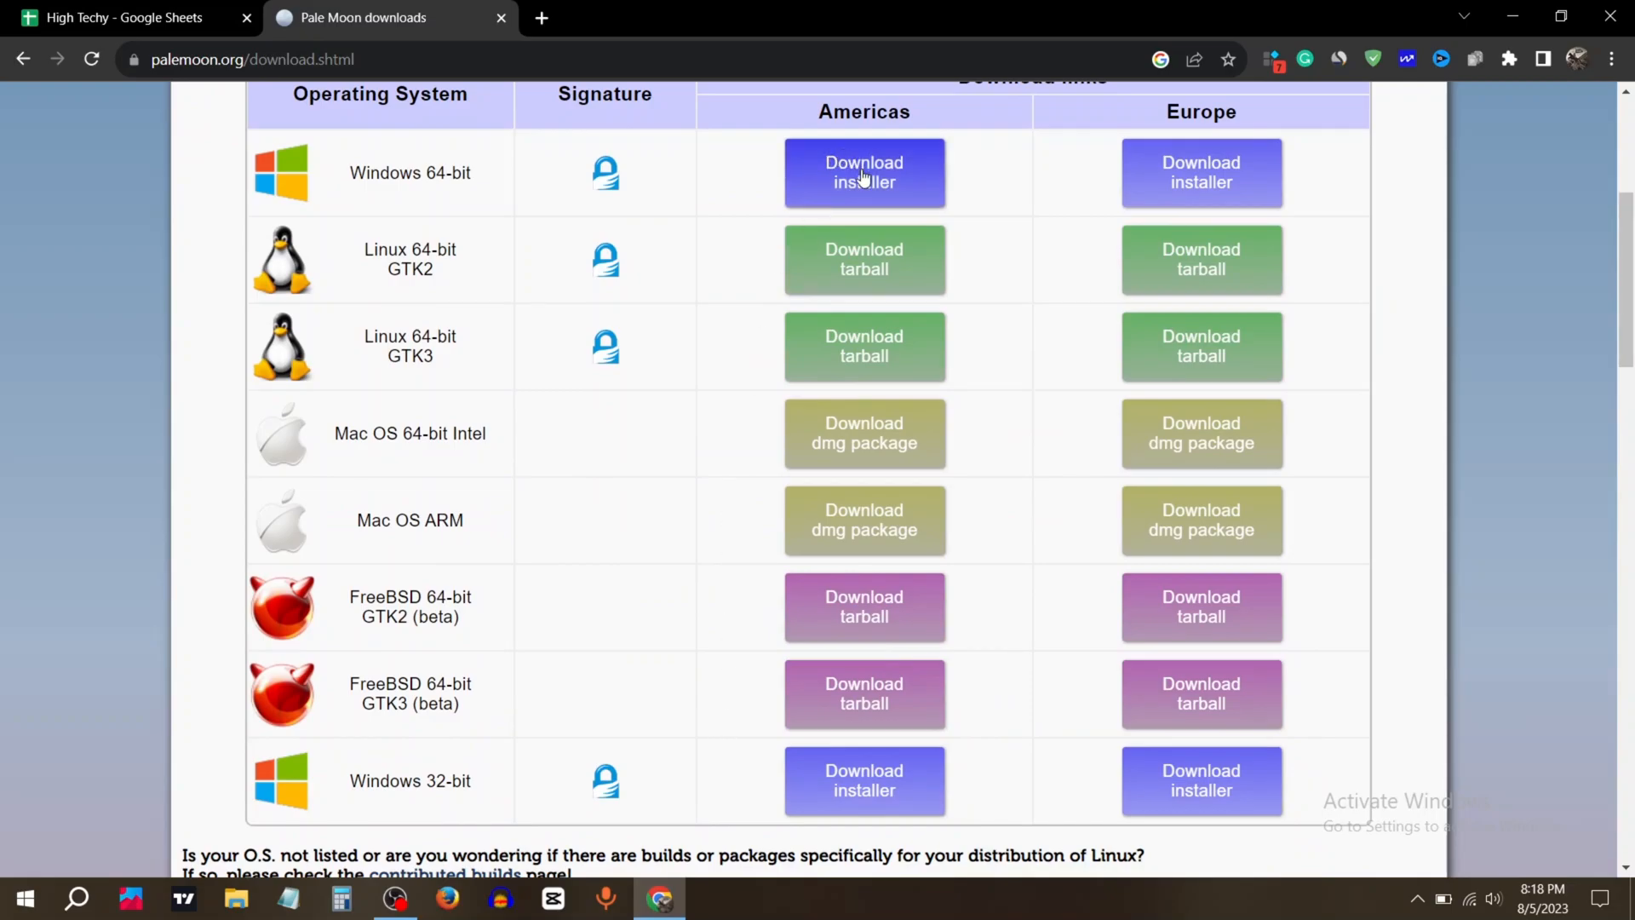
click(863, 172)
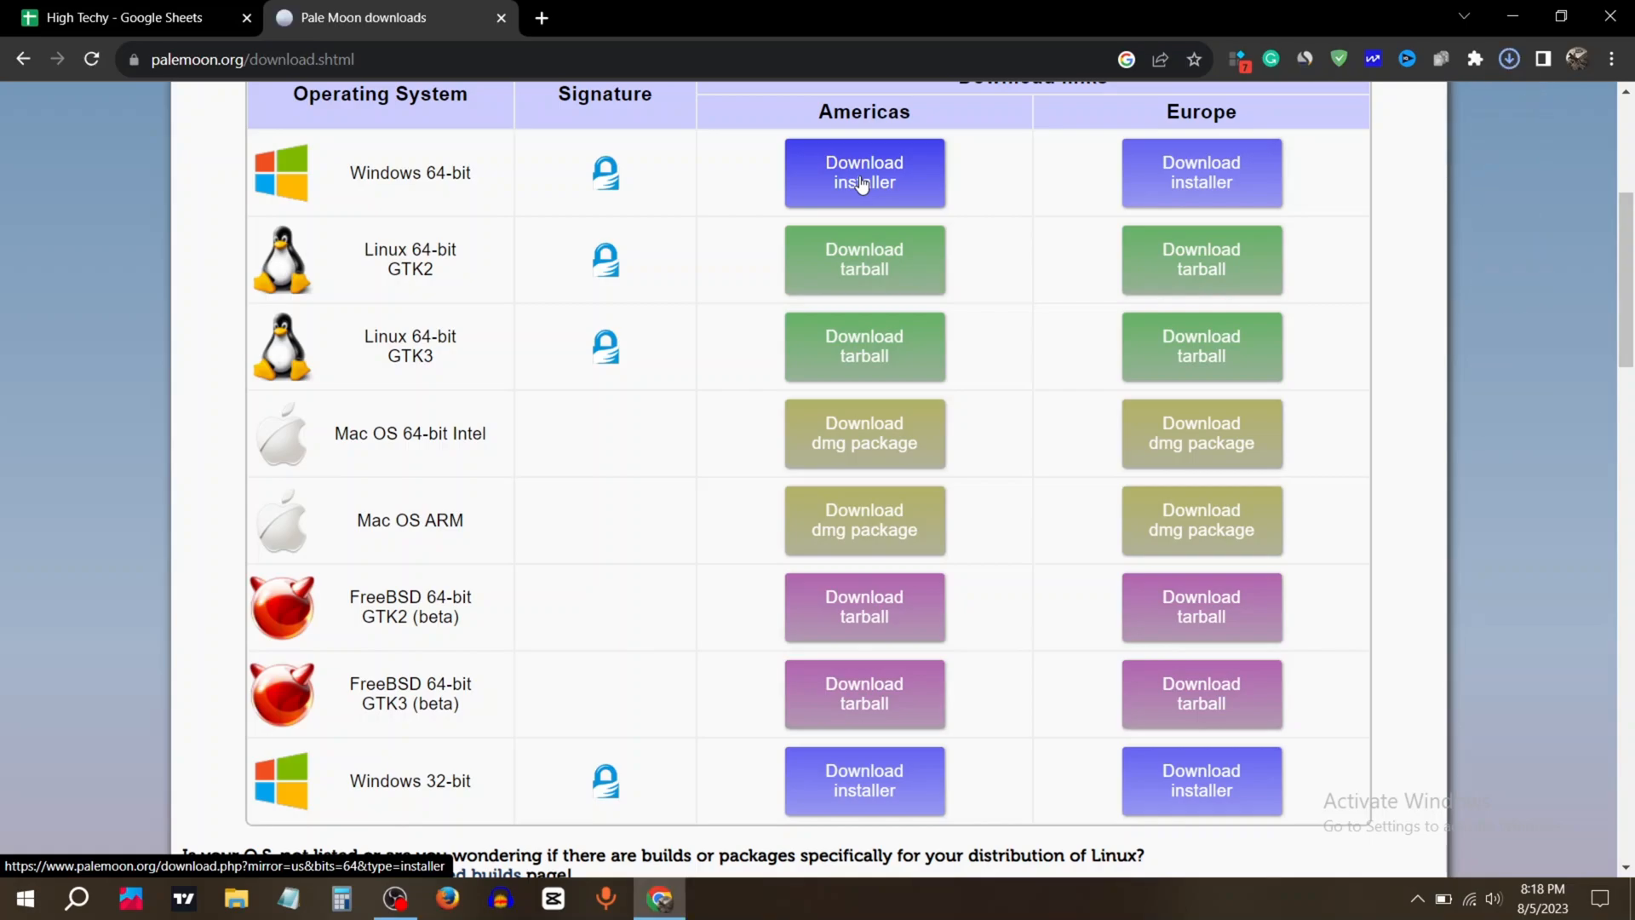
click(863, 172)
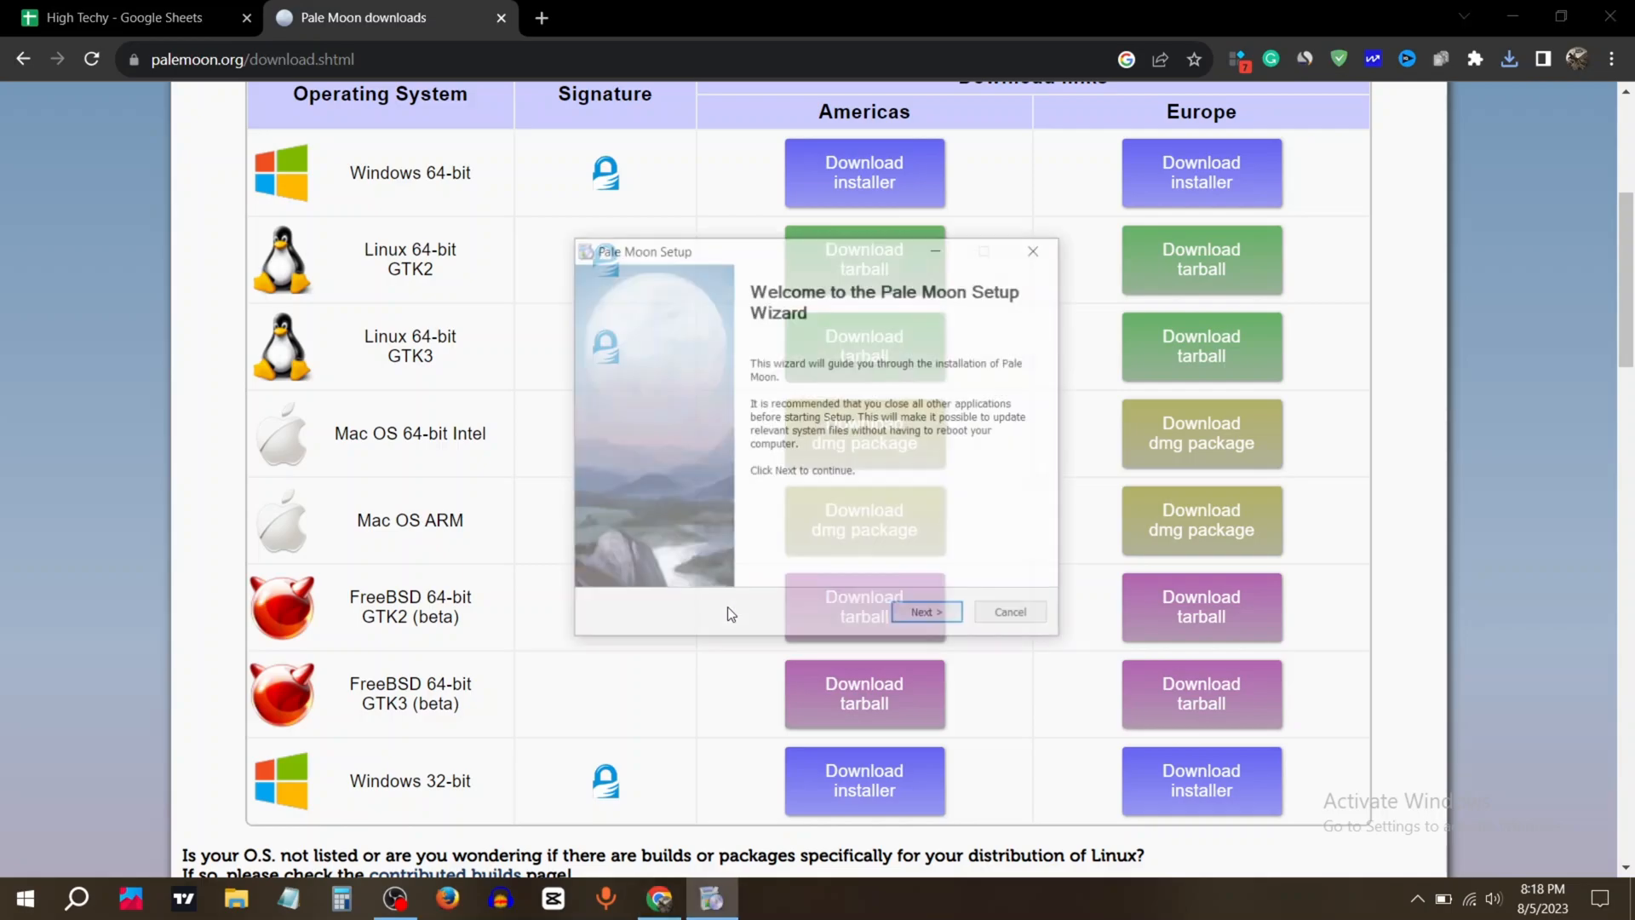
Accept the licence agreement and choose a Custom installation type.
click(926, 612)
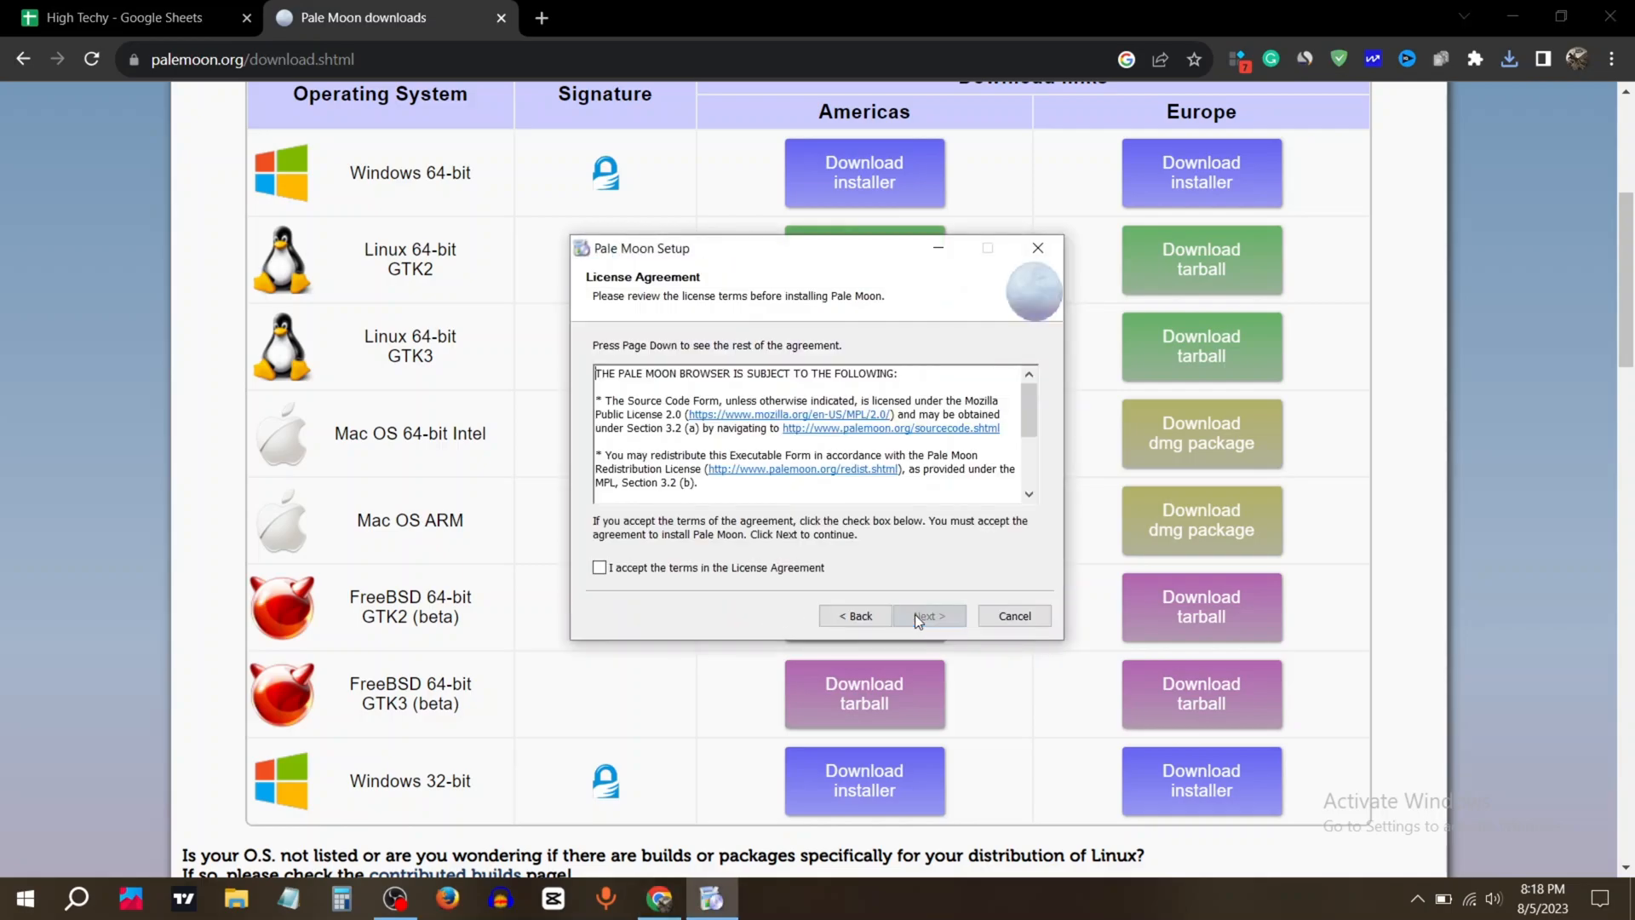
click(598, 567)
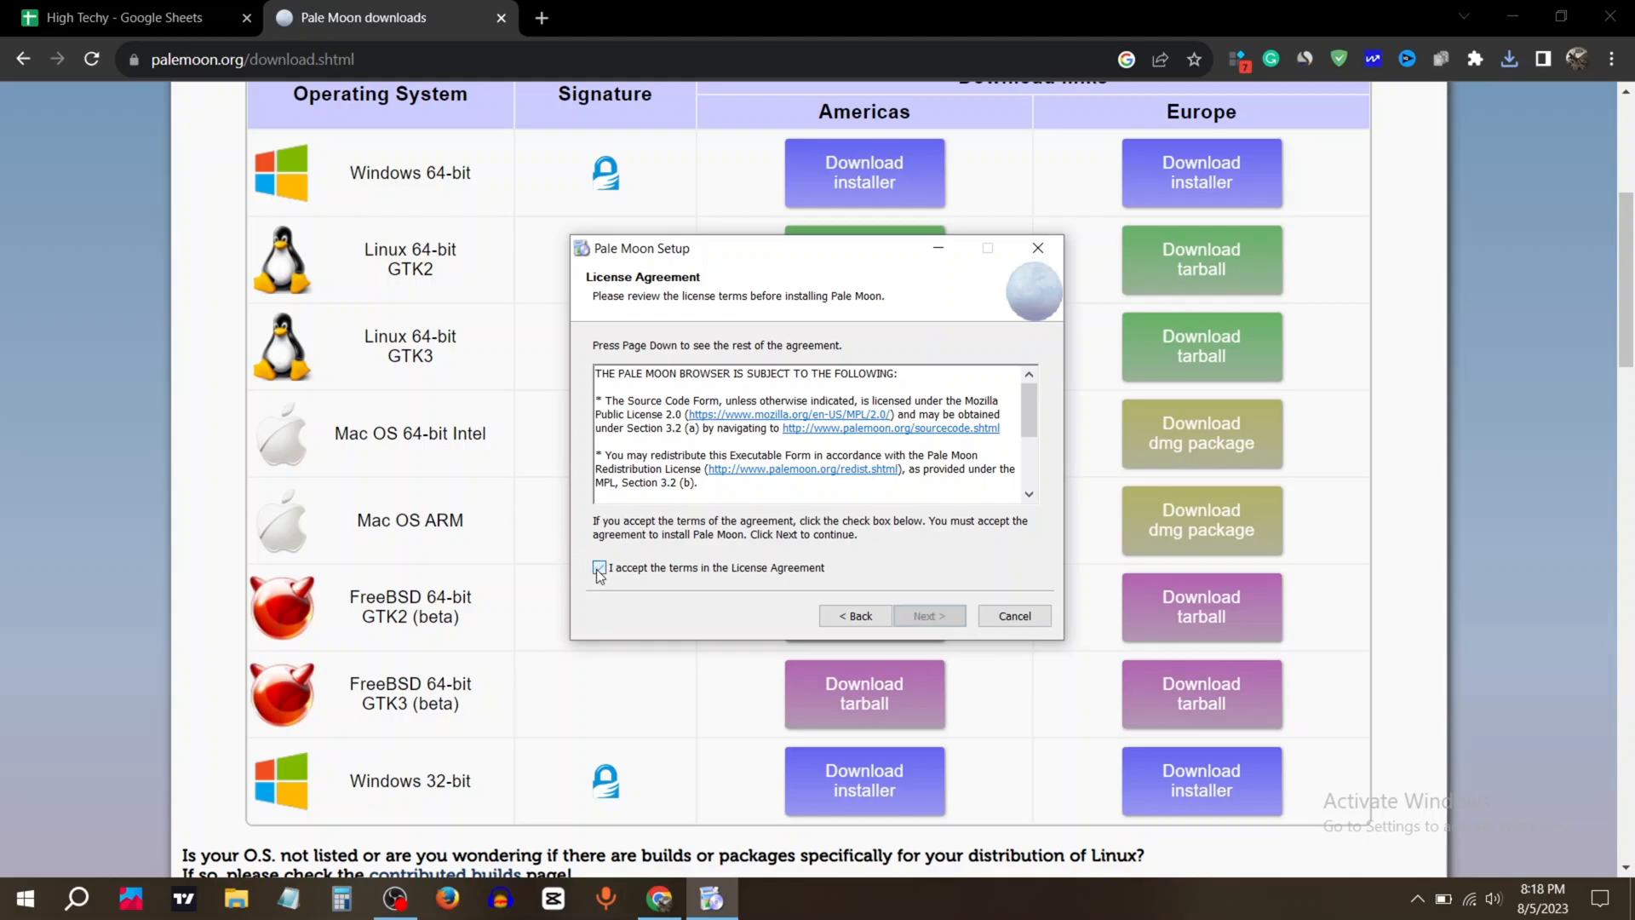
click(927, 615)
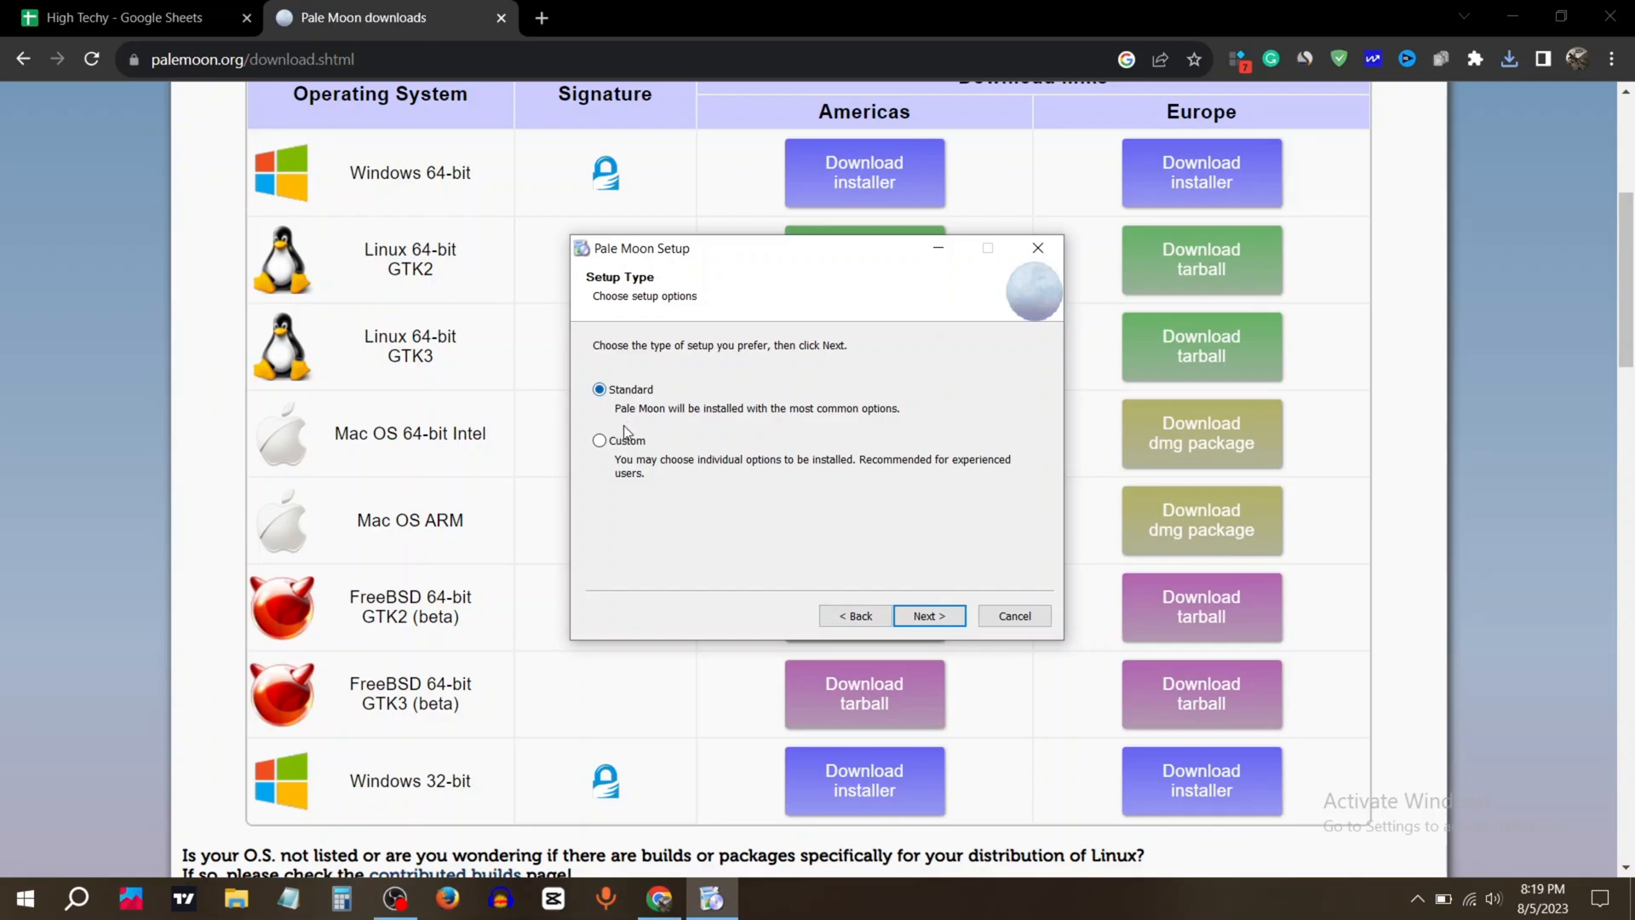
click(600, 440)
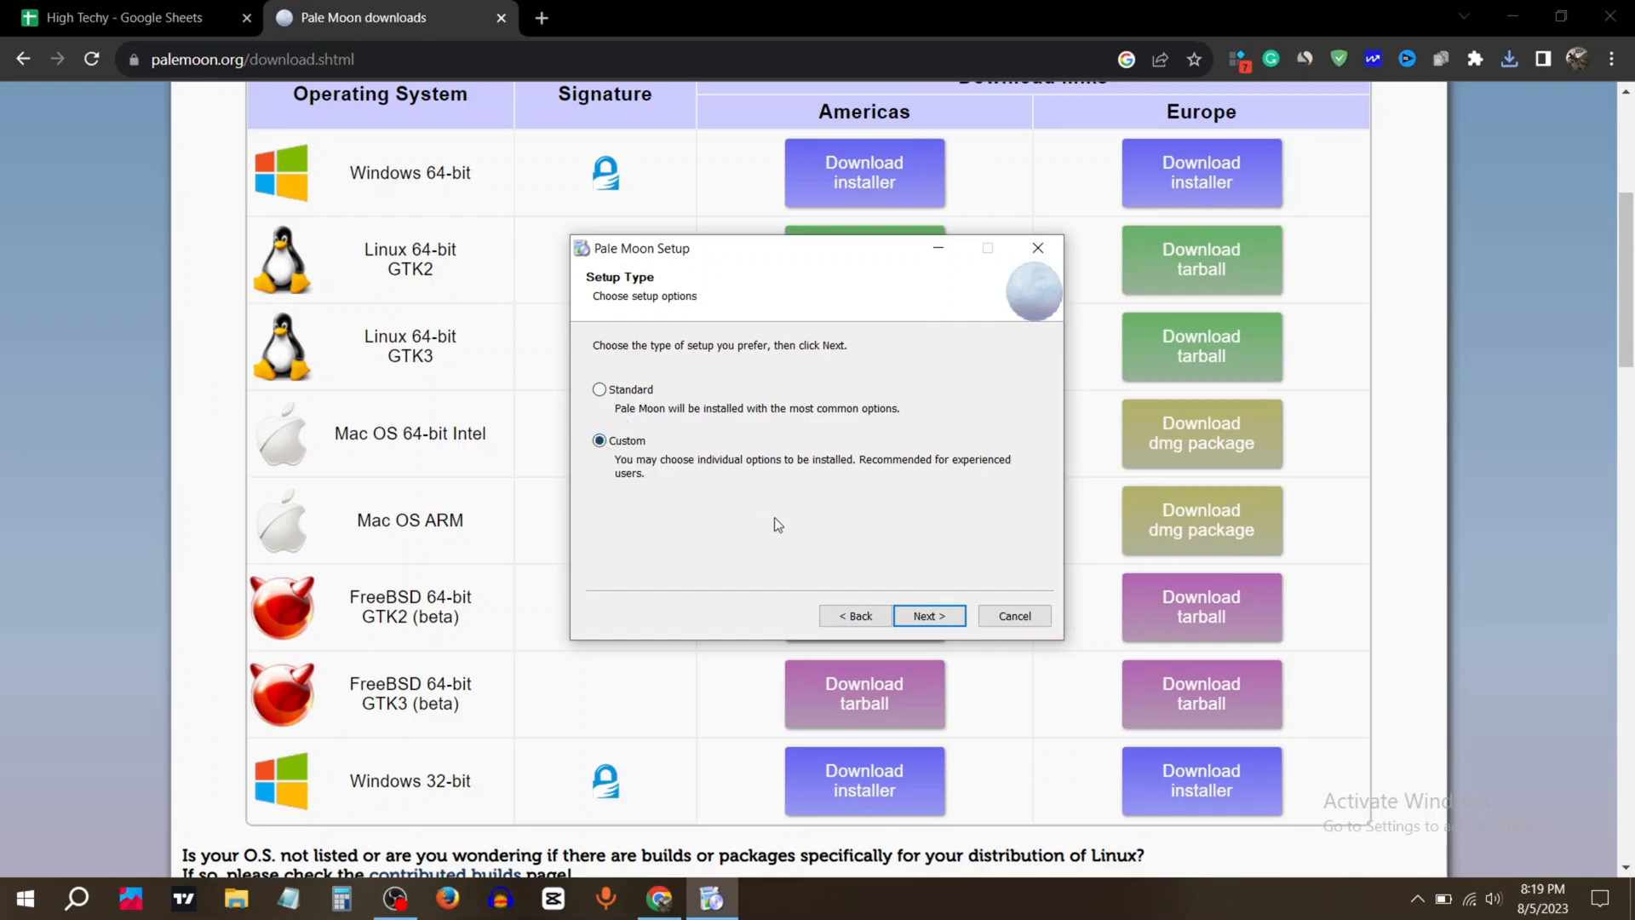
Keep the default install folder and both shortcuts, install, and finish with Launch Pale Moon checked.
click(927, 615)
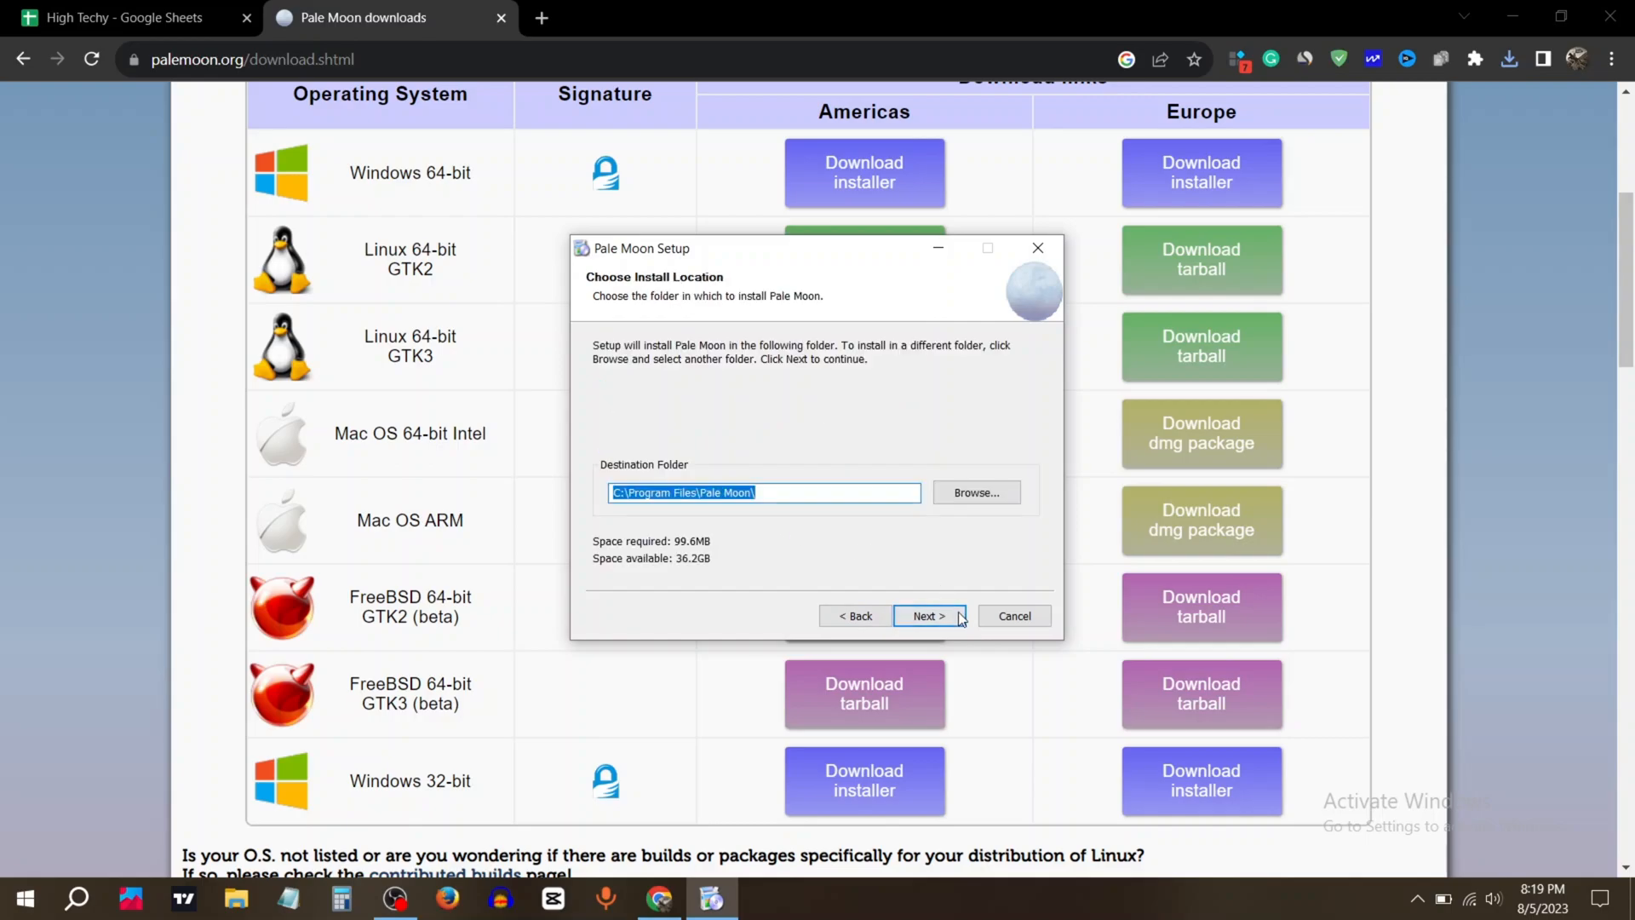
click(929, 615)
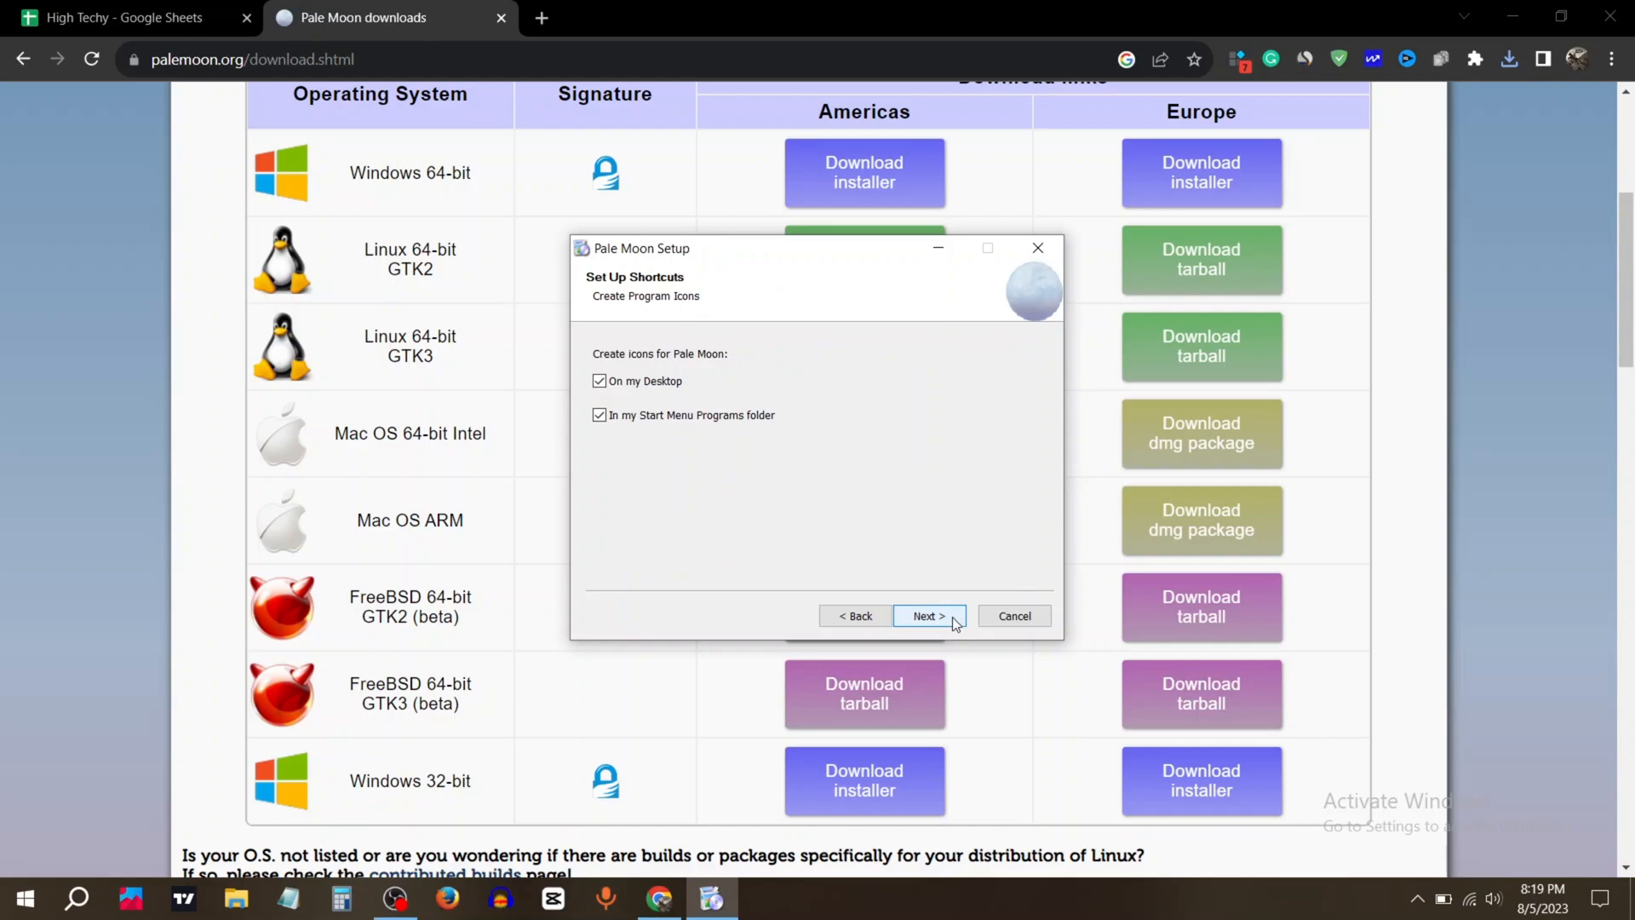
click(927, 615)
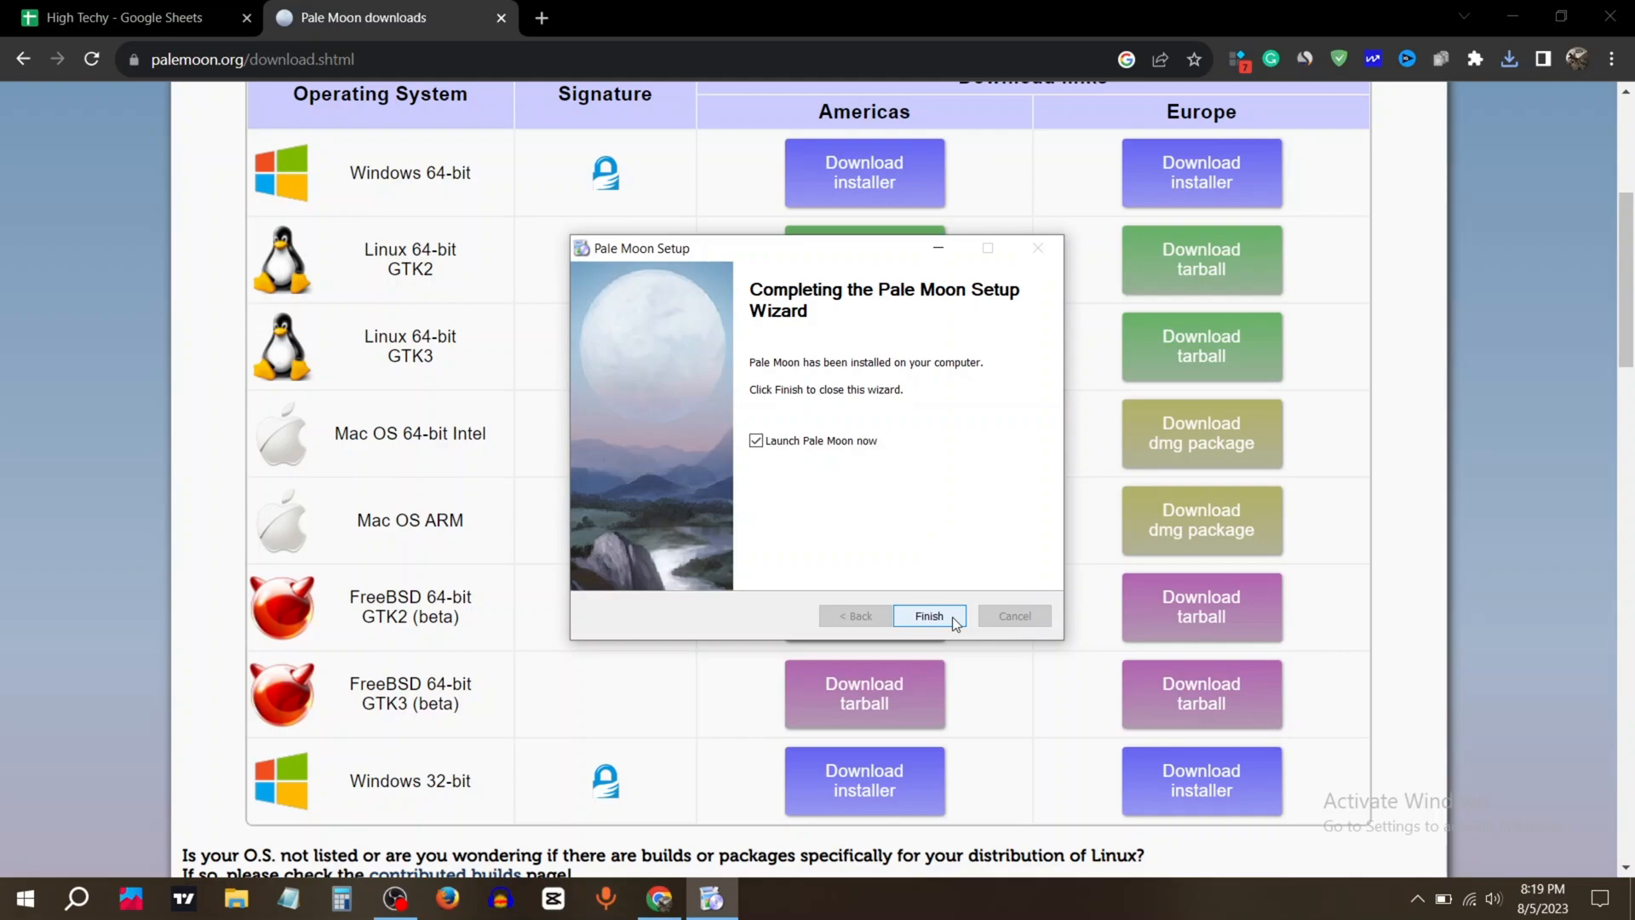
click(928, 615)
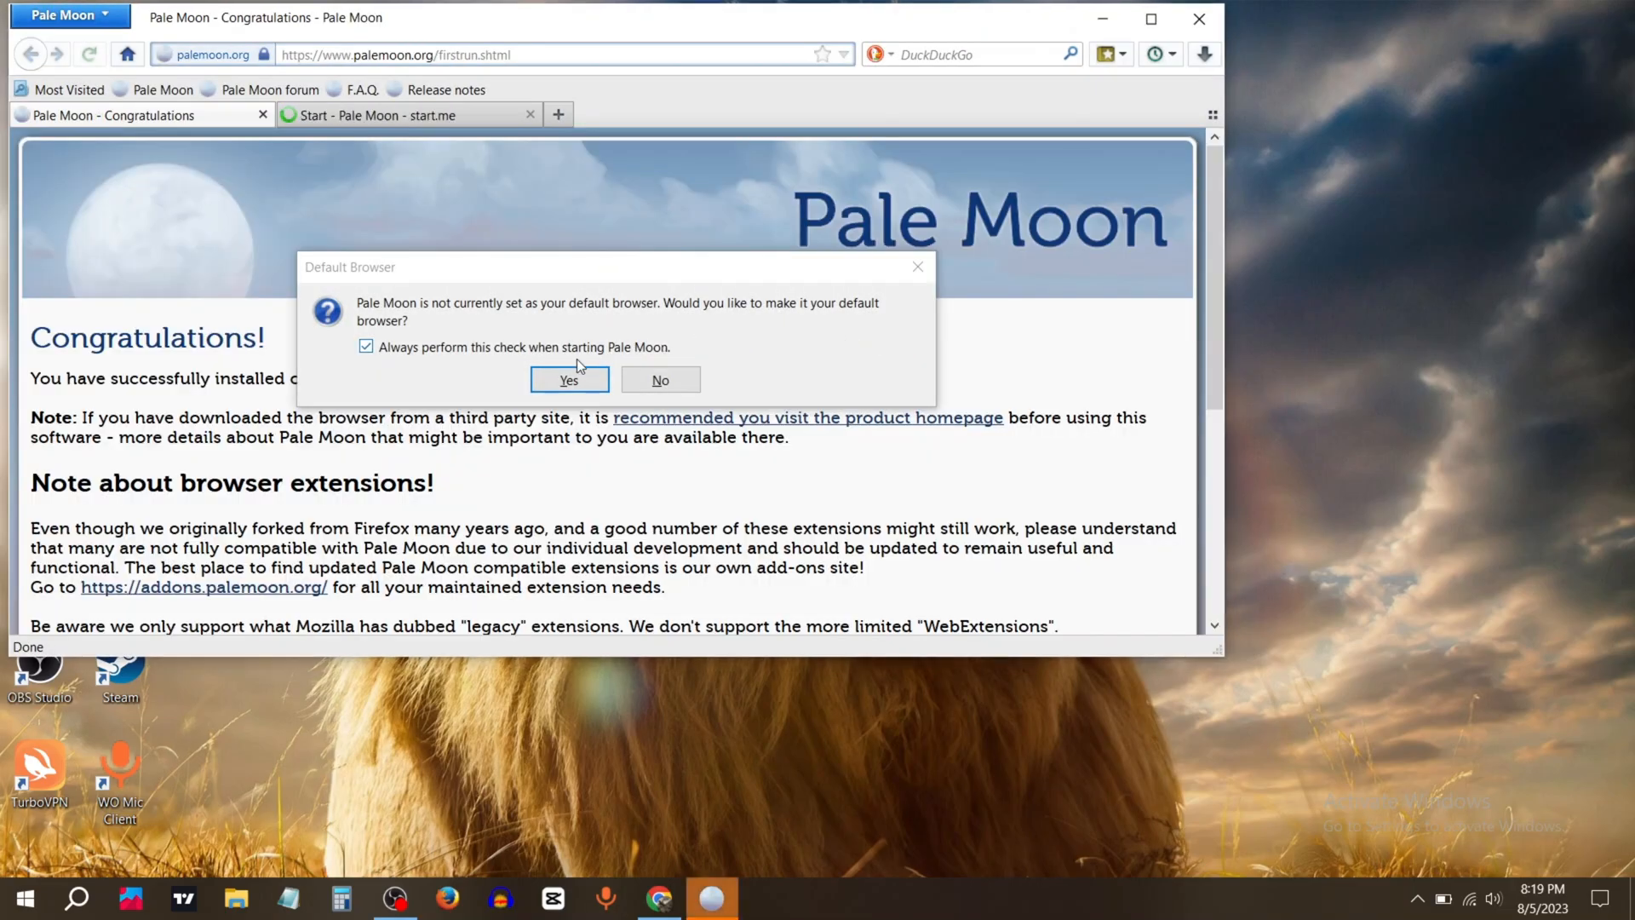
Answer Yes to Pale Moon's offer to become the default browser.
click(568, 378)
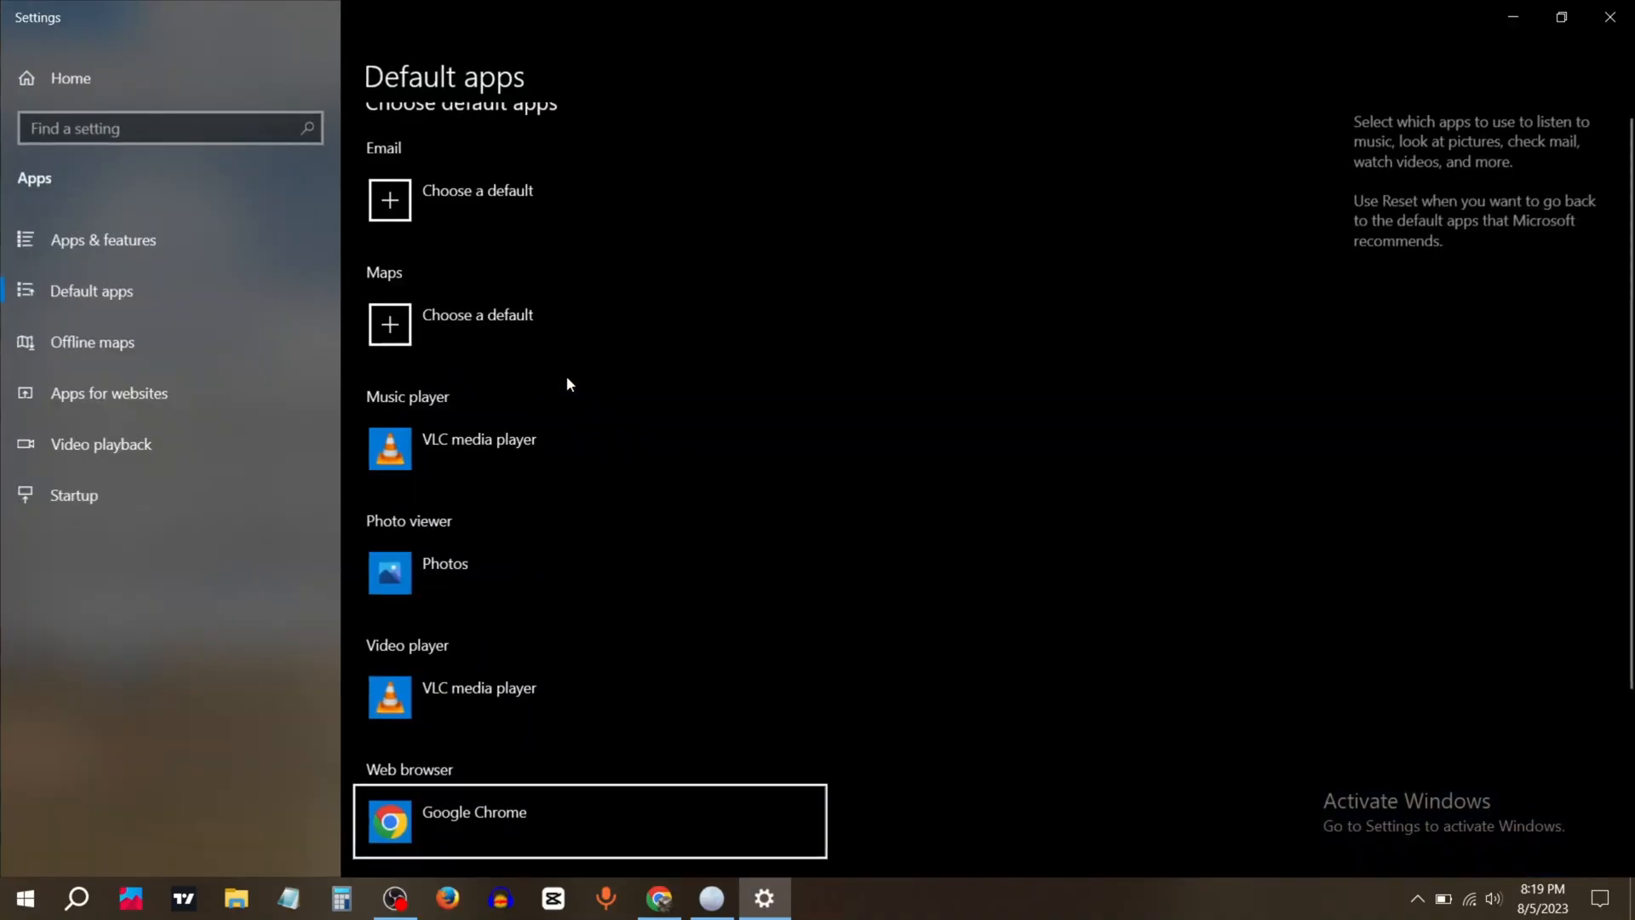
Scroll the Default apps page down to the Web browser entry showing Google Chrome.
scroll(down, 3)
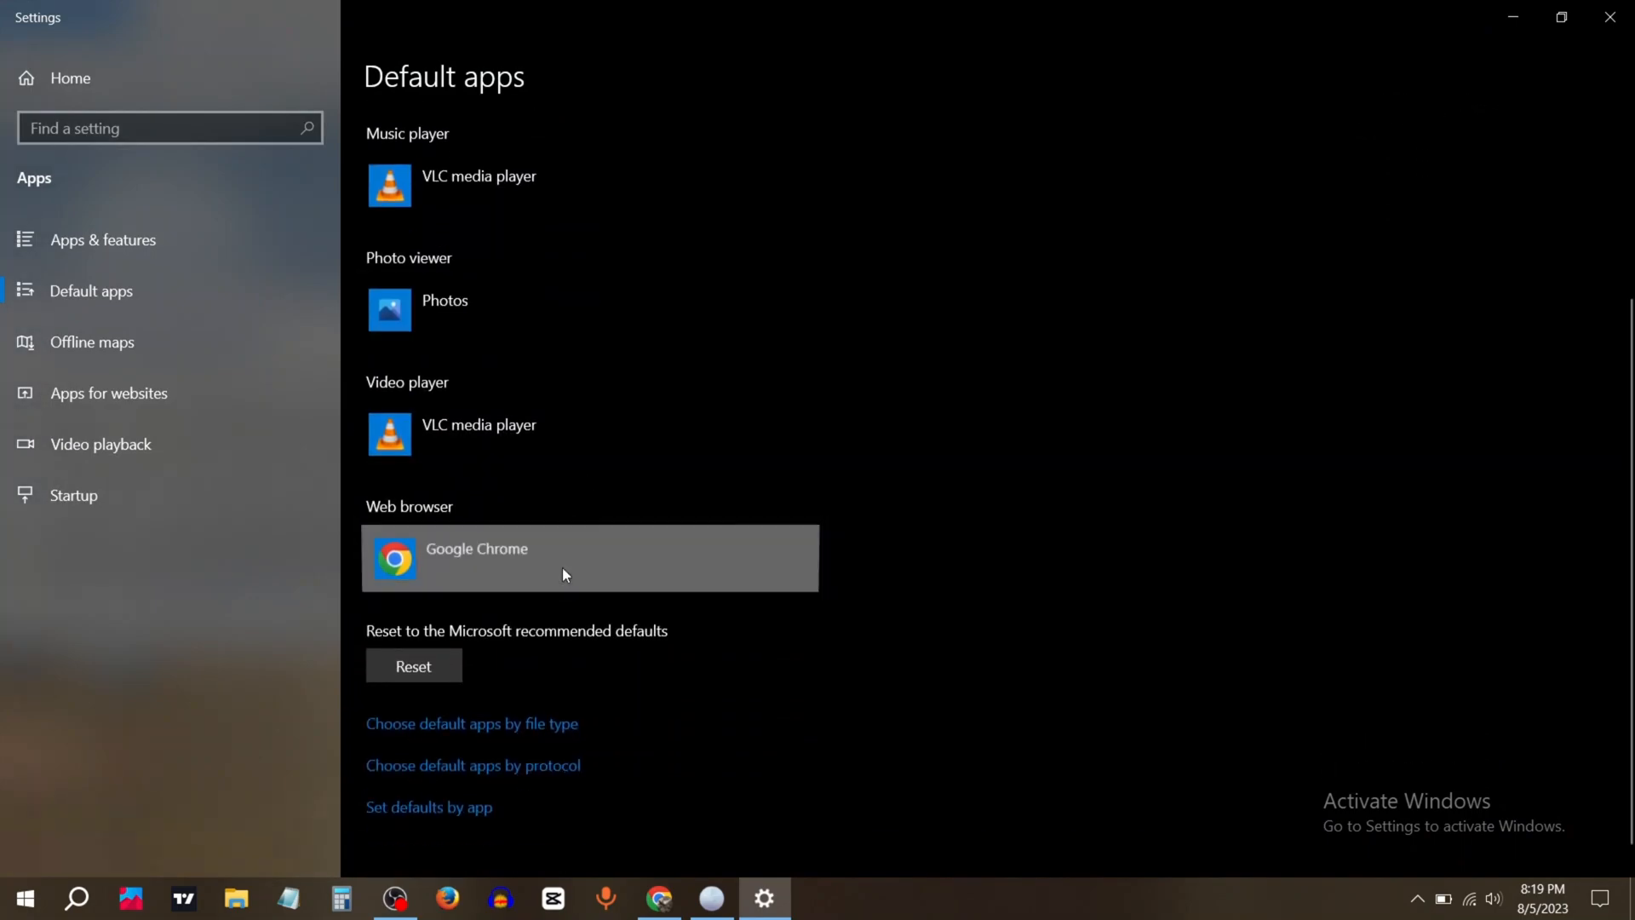